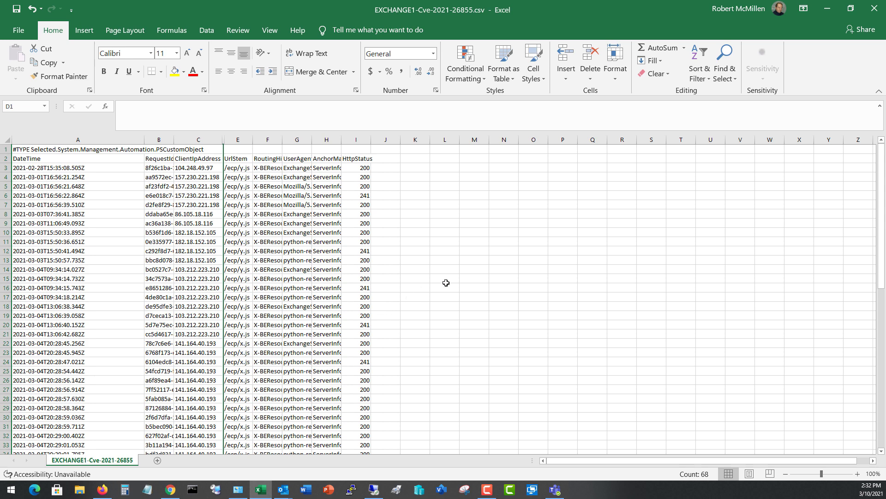
Download the 64-bit Microsoft Safety Scanner and save MSERT.exe to disk
left_click(875, 8)
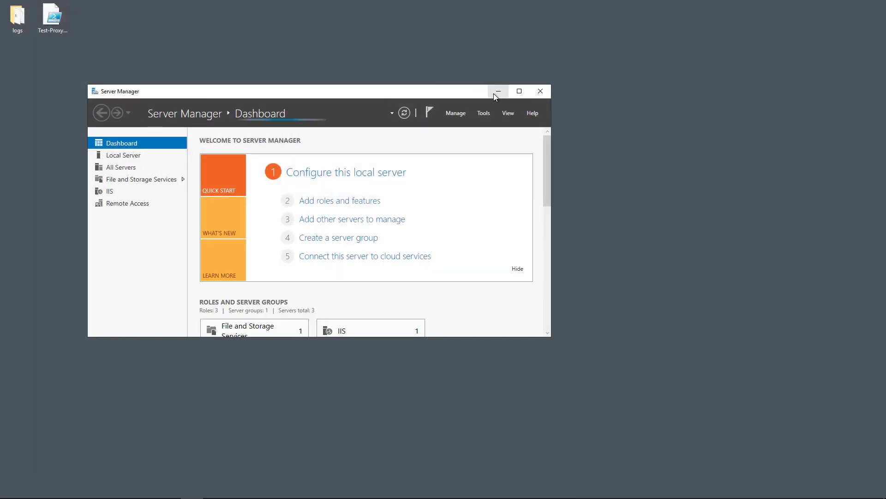
mouse_move(496, 91)
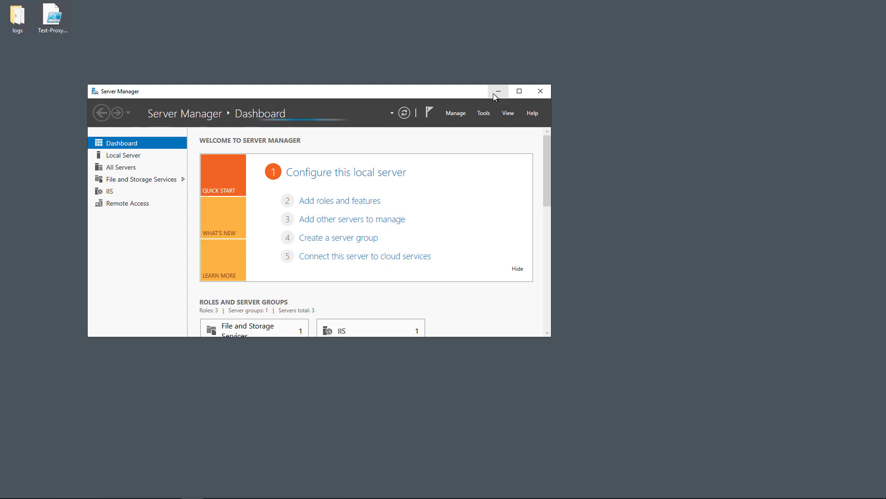
mouse_move(434, 154)
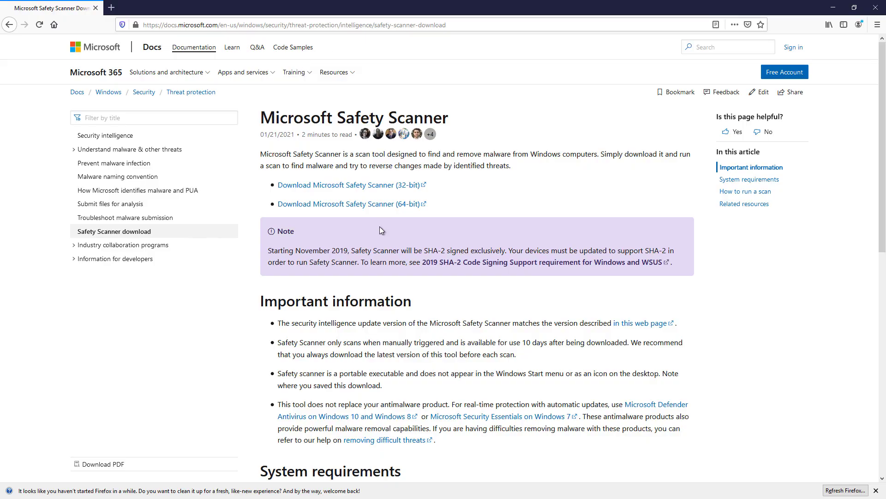
mouse_move(396, 212)
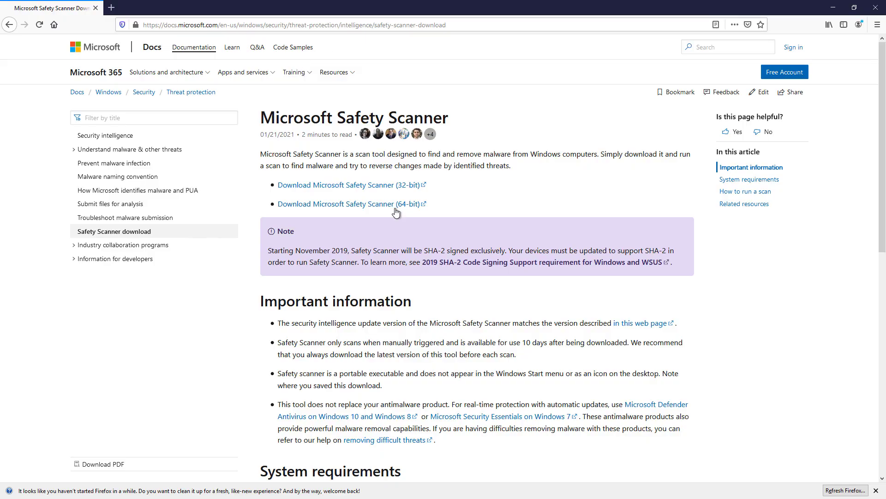
left_click(349, 204)
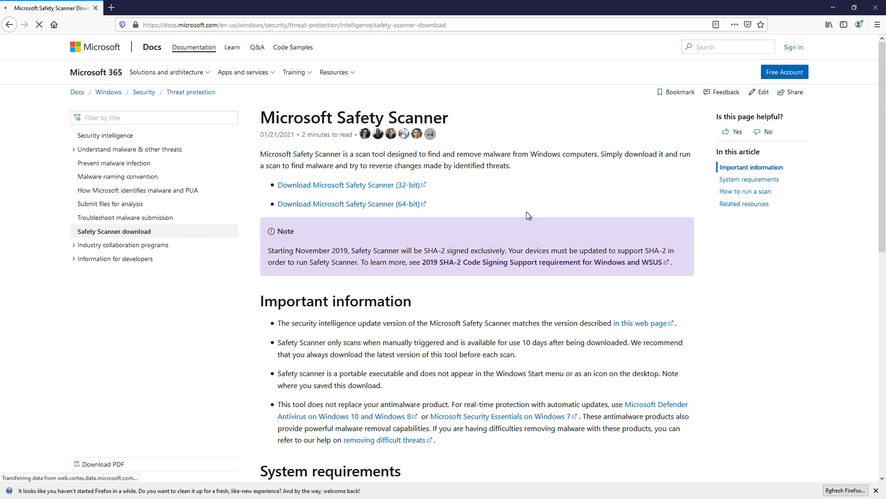
left_click(348, 204)
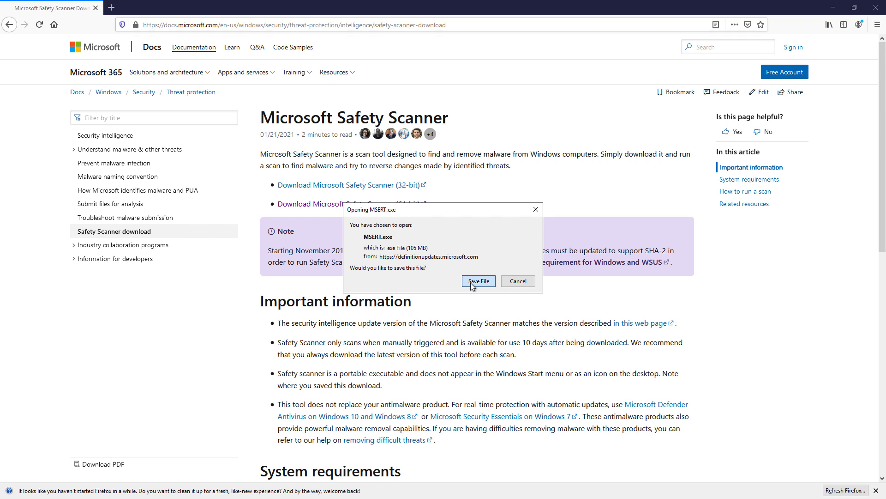
left_click(478, 281)
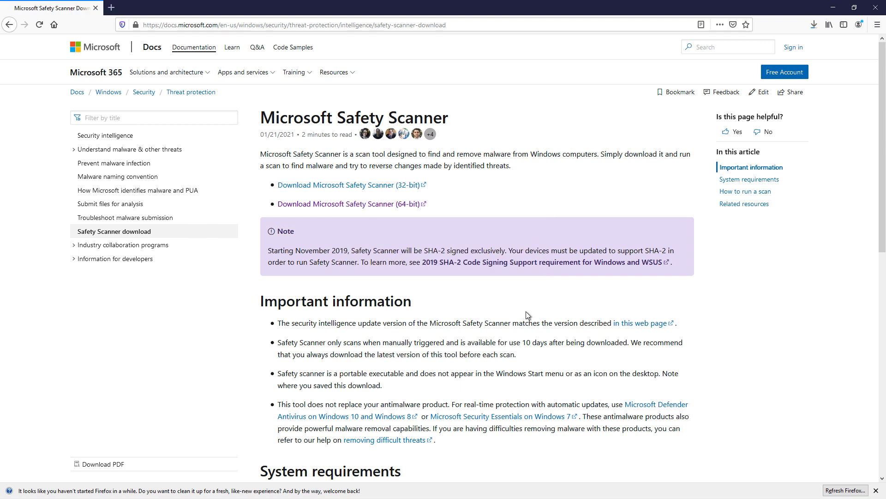
mouse_move(748, 83)
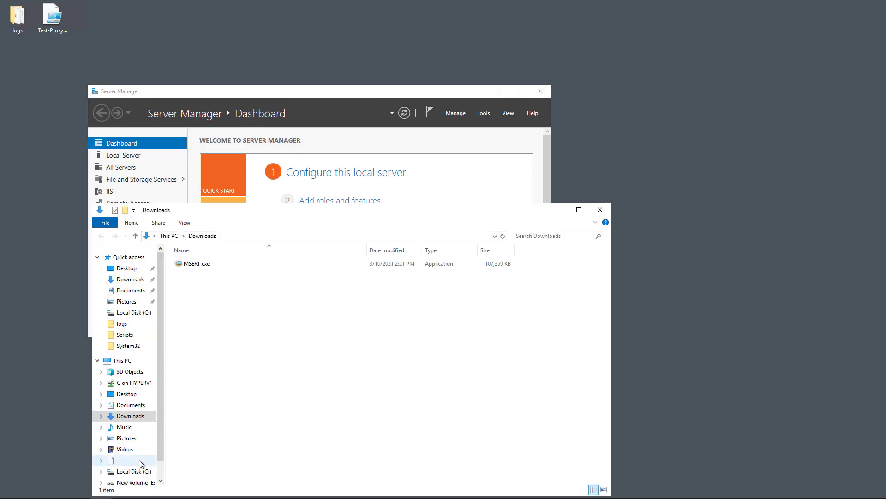
Run MSERT.exe from the Downloads folder to open the Safety Scanner wizard
left_click(195, 264)
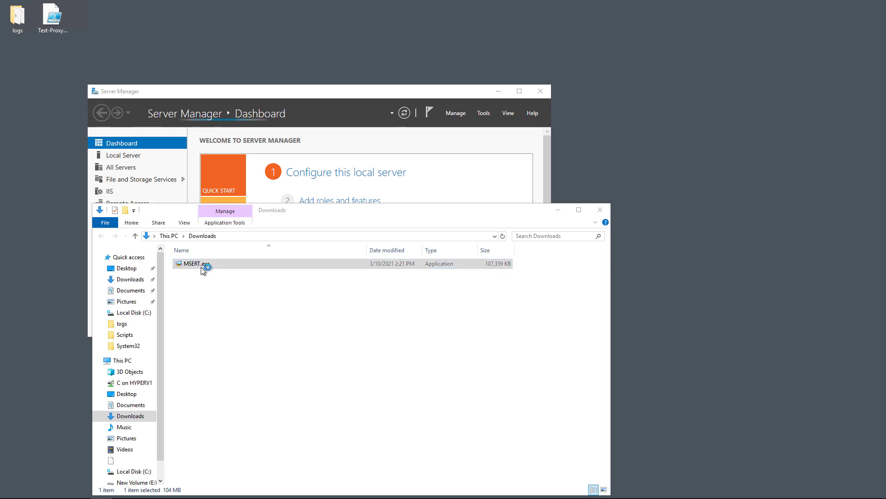
double_click(192, 264)
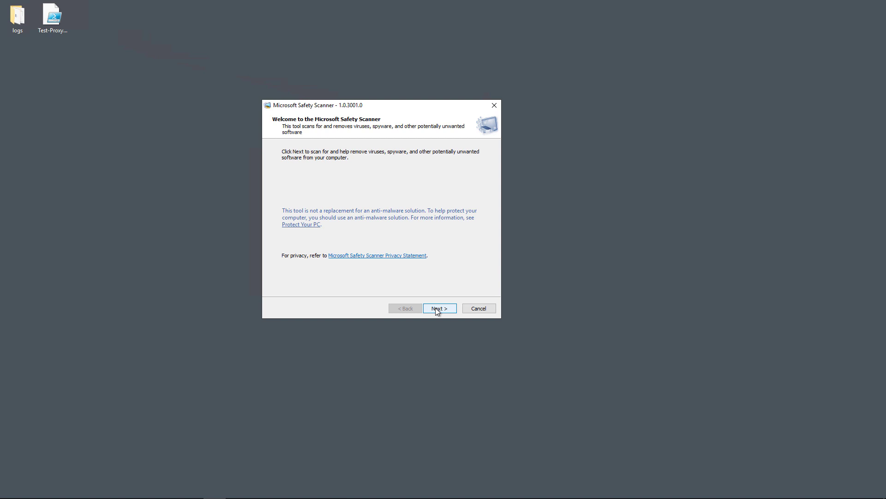
Pass the welcome page, try then cancel a customized folder scan, and run a Full scan
left_click(439, 308)
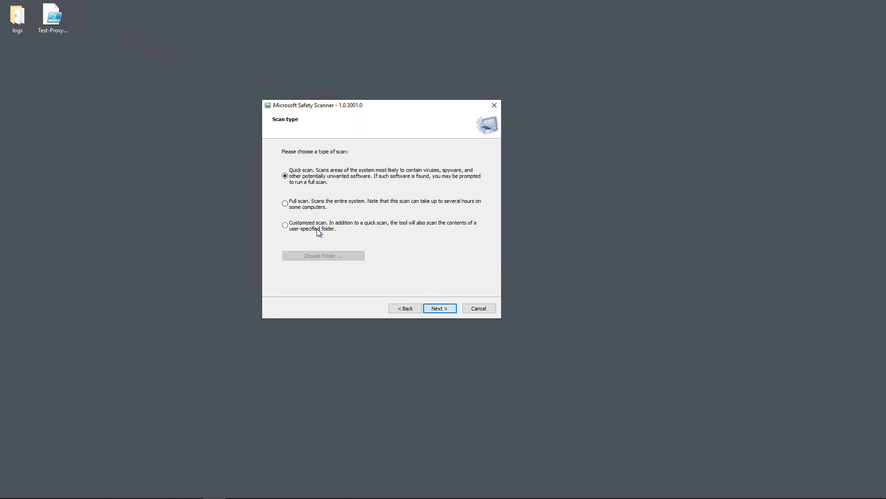
left_click(285, 225)
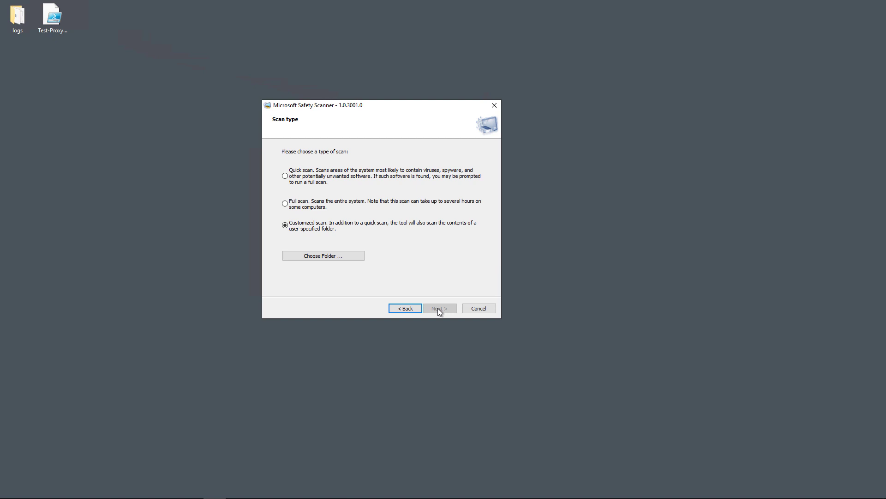
left_click(322, 256)
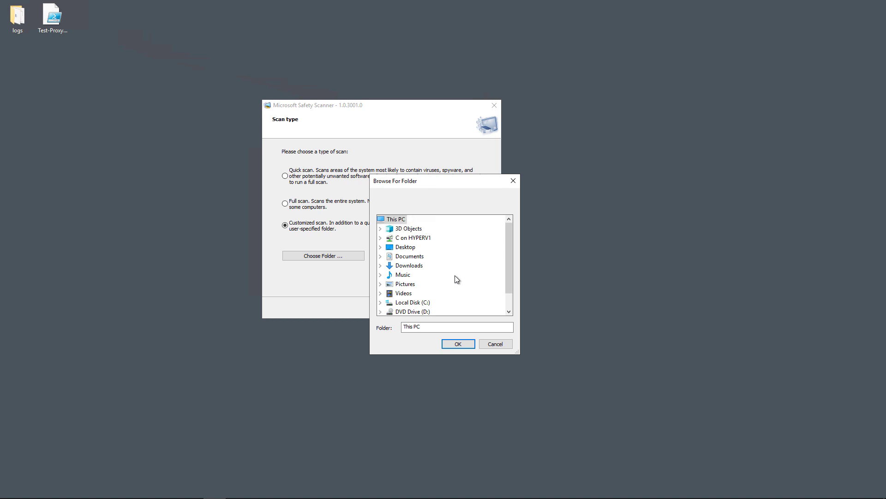
left_click(494, 343)
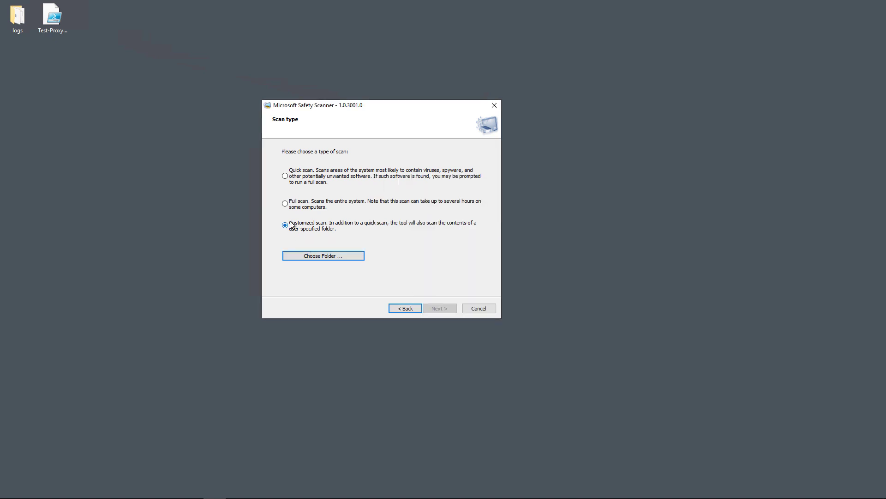
left_click(284, 202)
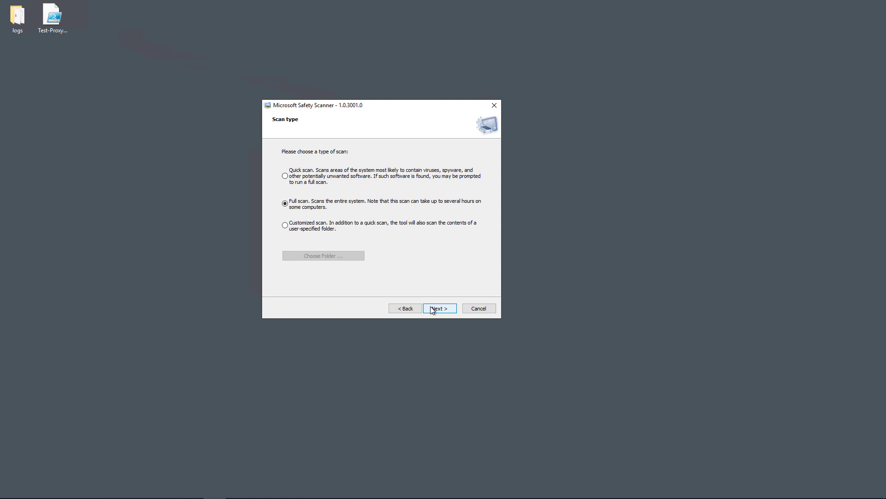
left_click(440, 308)
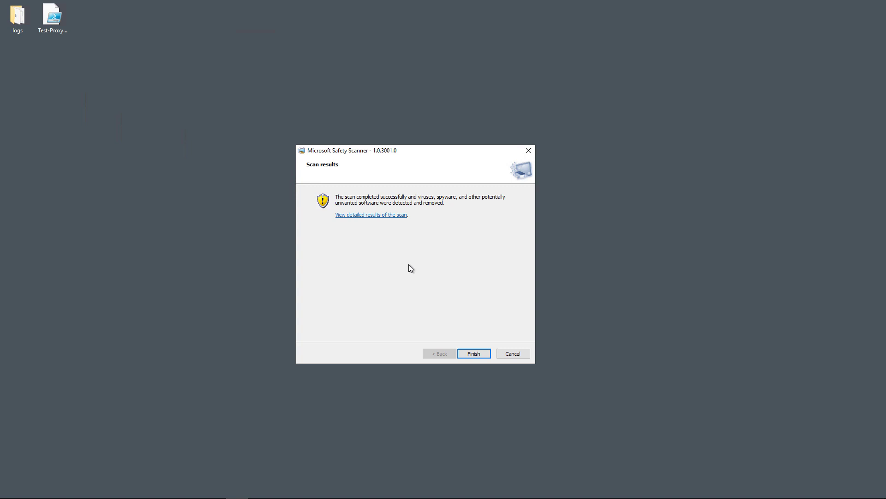
mouse_move(370, 218)
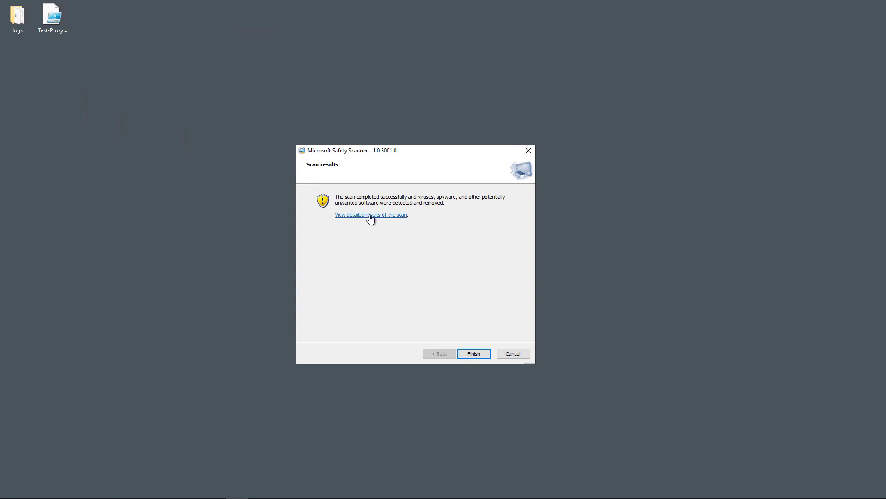
View detailed scan results and open the Exploit:ASP/CVE-2021-27065.B!dha threat entry online
left_click(371, 214)
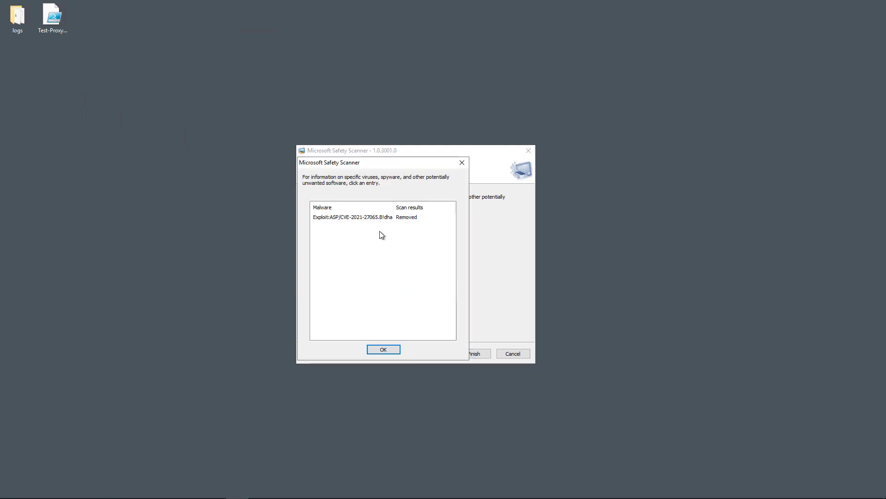
left_click(352, 216)
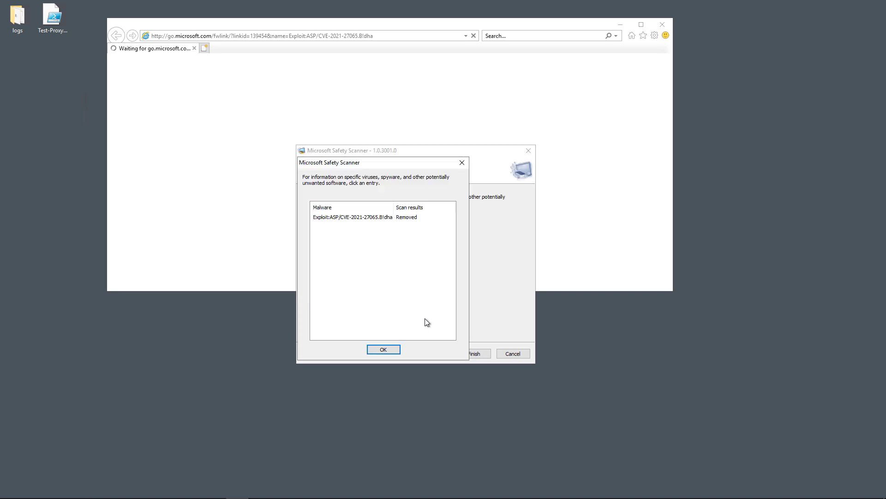
left_click(353, 216)
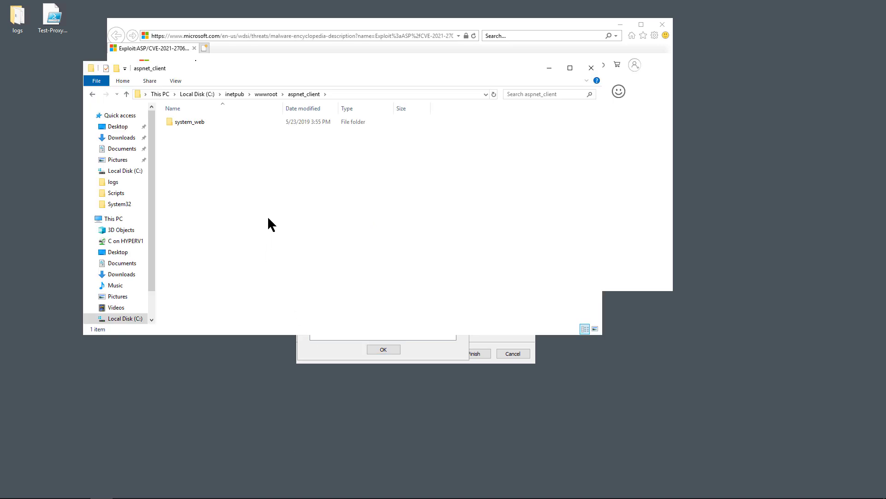
mouse_move(226, 157)
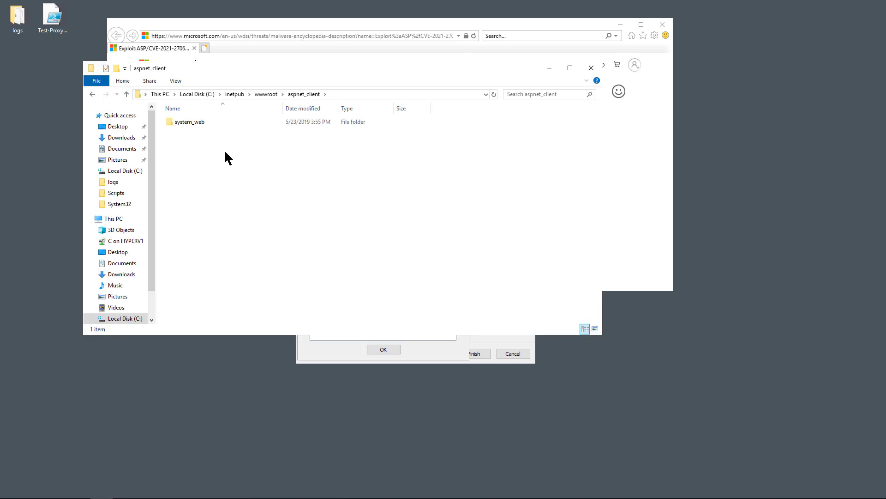
mouse_move(209, 156)
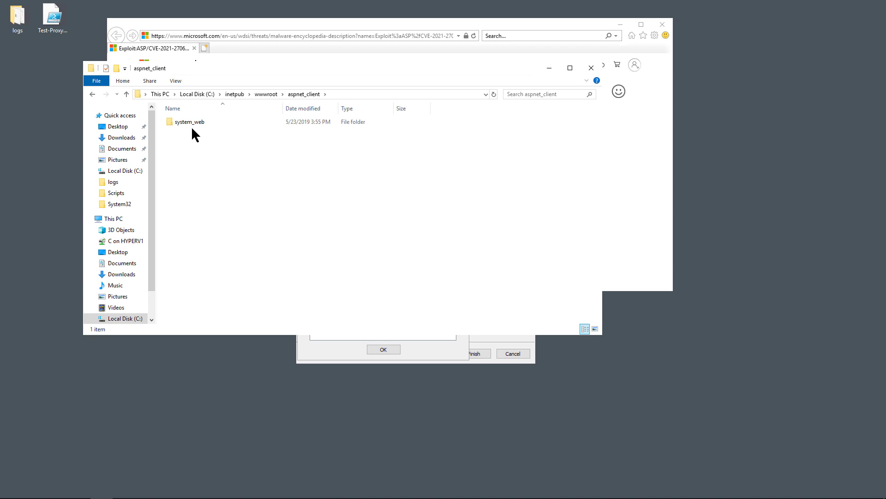
Open aspnet_client's system_web folder and its 4_0_30319 subfolder
double_click(189, 121)
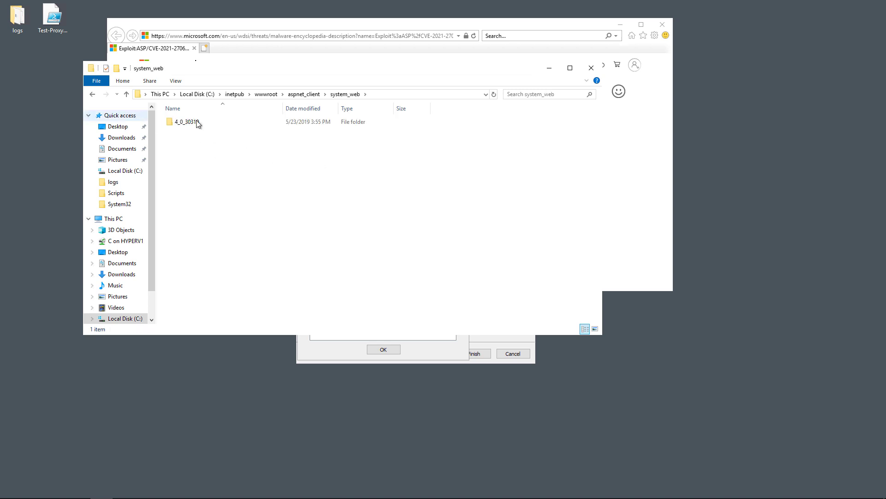
double_click(187, 121)
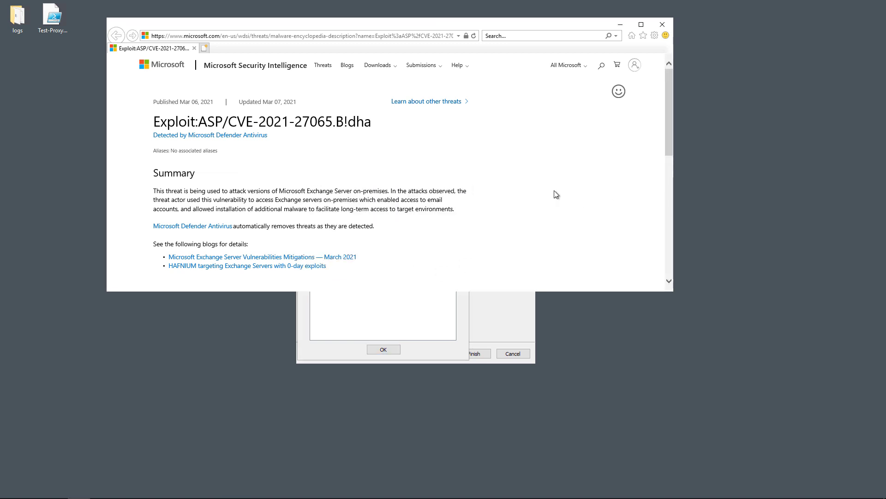
Maximize Internet Explorer so the Exploit:ASP/CVE-2021-27065.B!dha threat page fills the screen
left_click(640, 24)
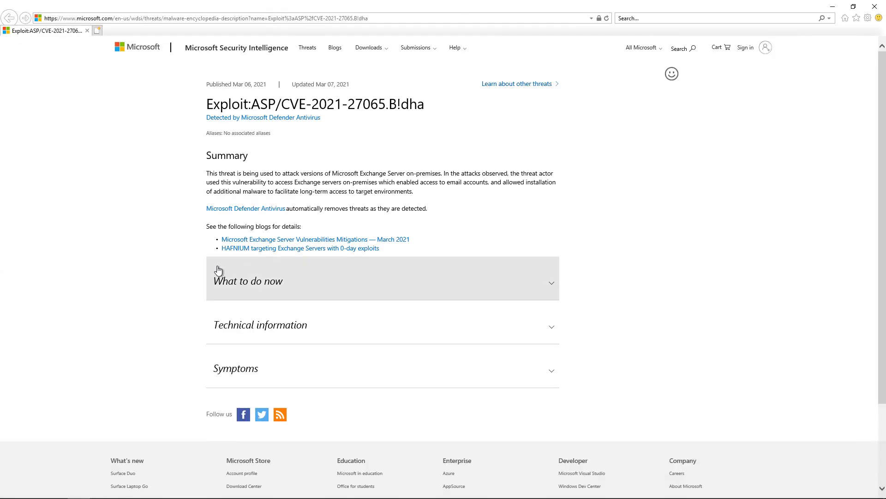
mouse_move(126, 283)
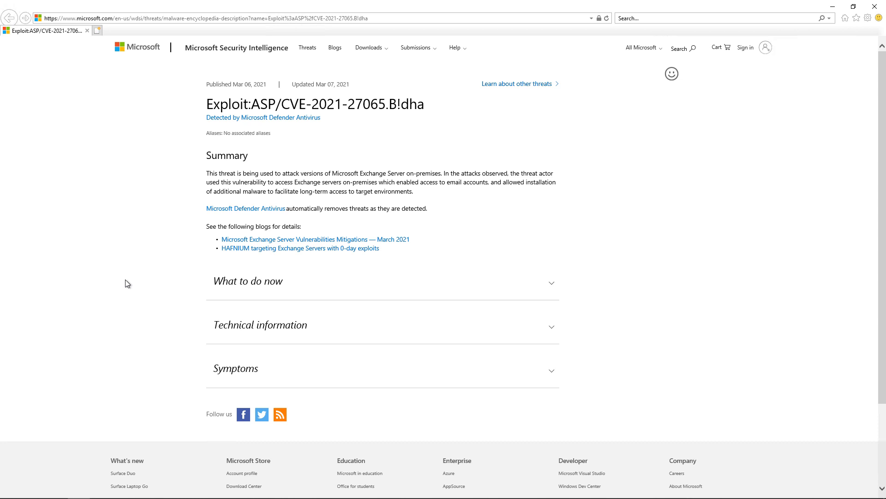
mouse_move(559, 193)
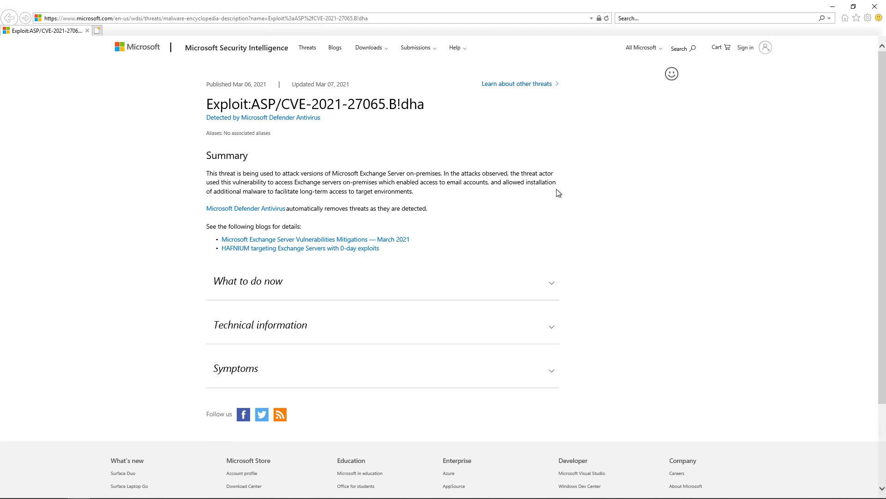
mouse_move(590, 193)
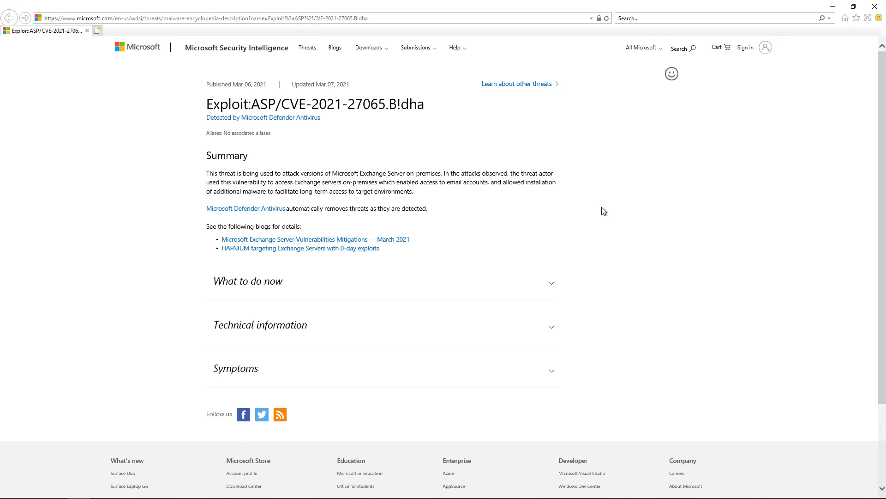
mouse_move(476, 219)
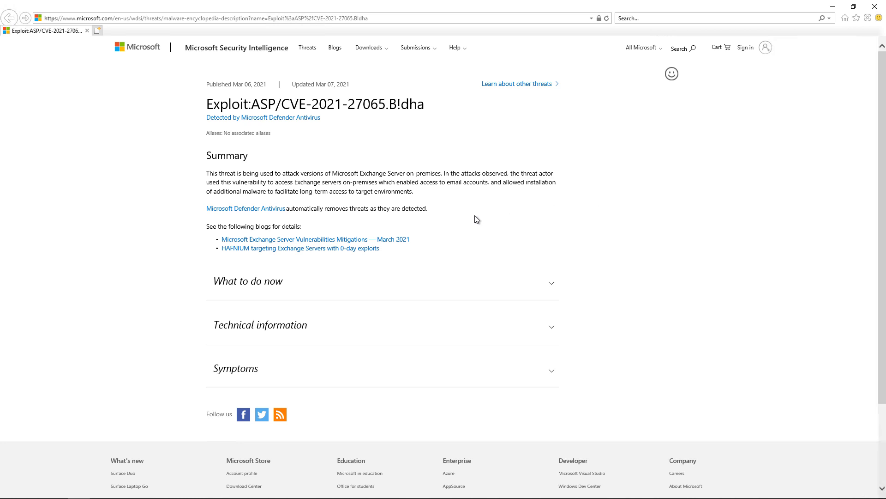
mouse_move(416, 260)
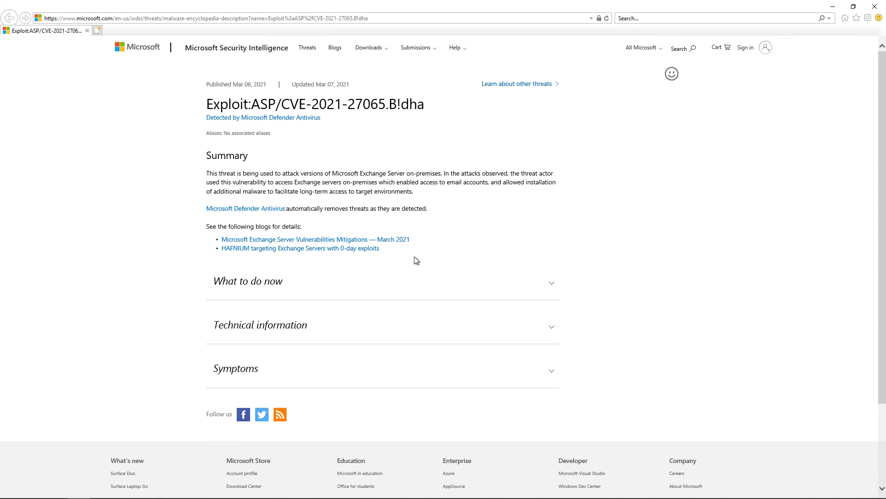
mouse_move(577, 251)
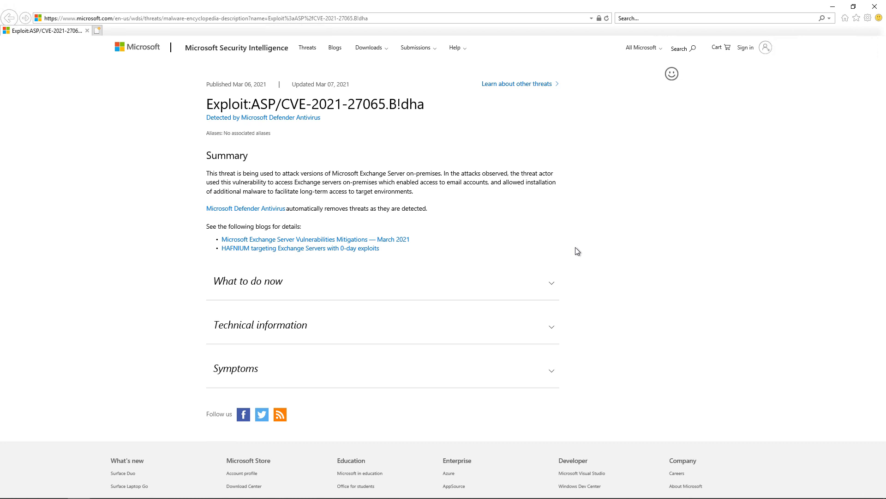
mouse_move(630, 162)
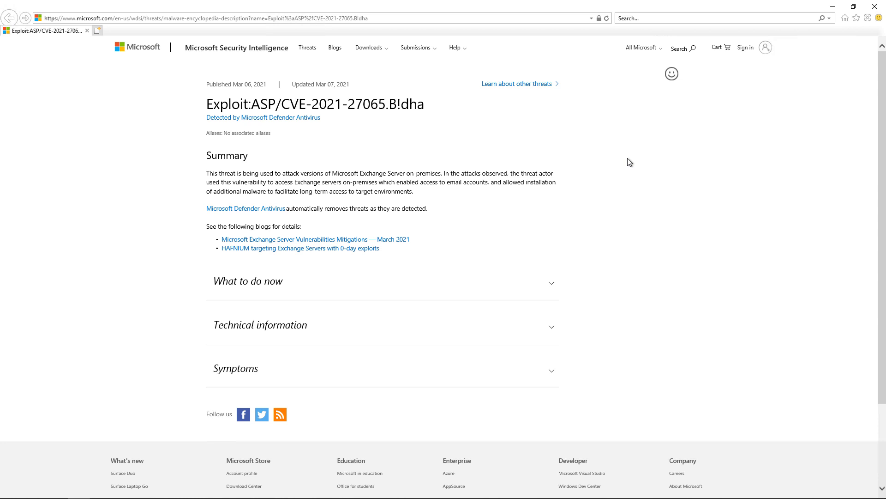